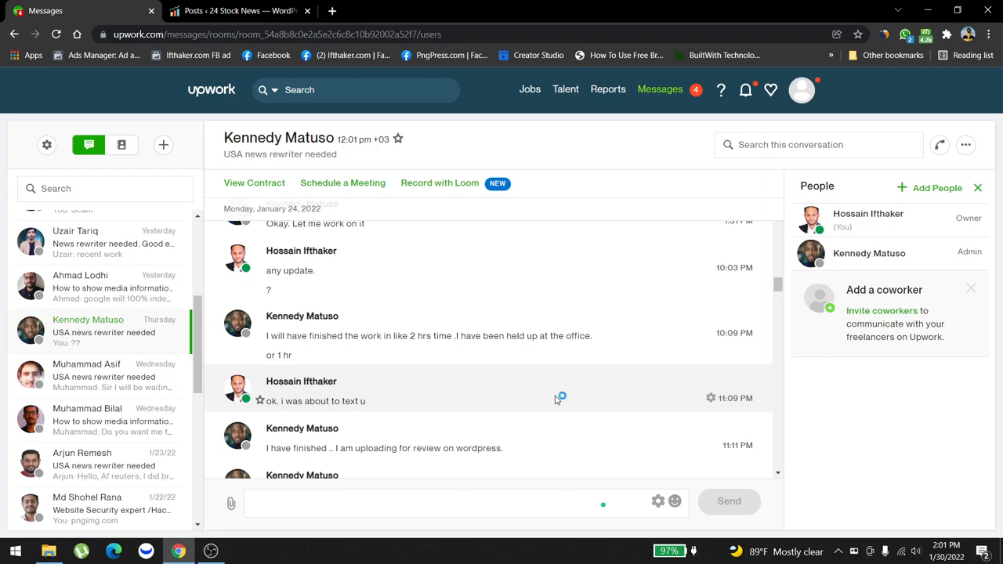
scroll(down, 3)
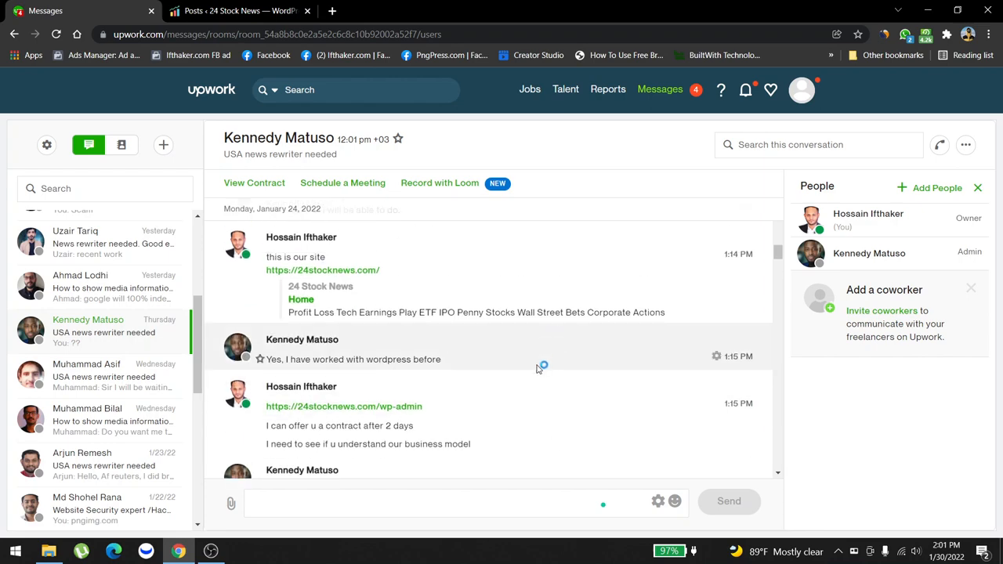
scroll(down, 3)
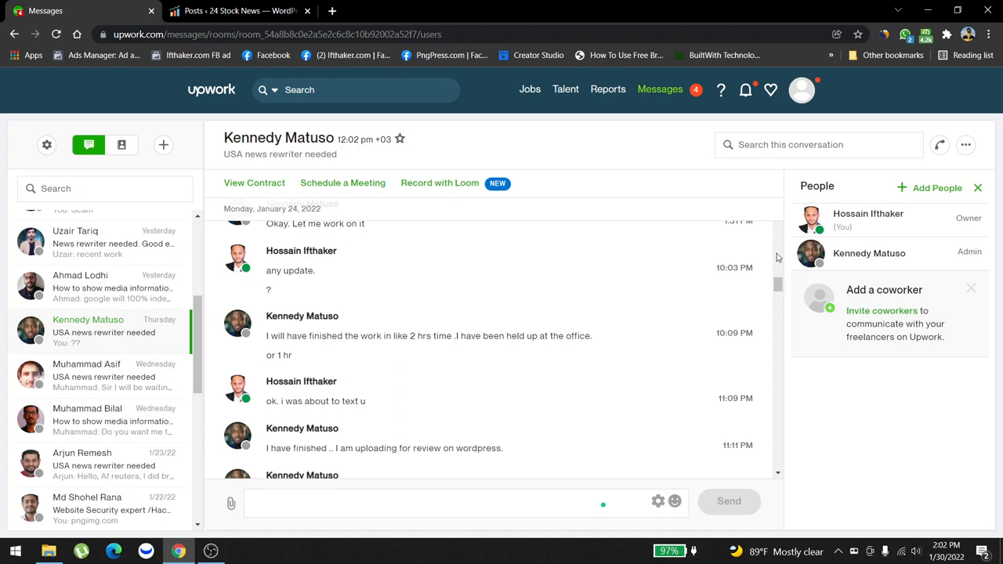
mouse_move(515, 351)
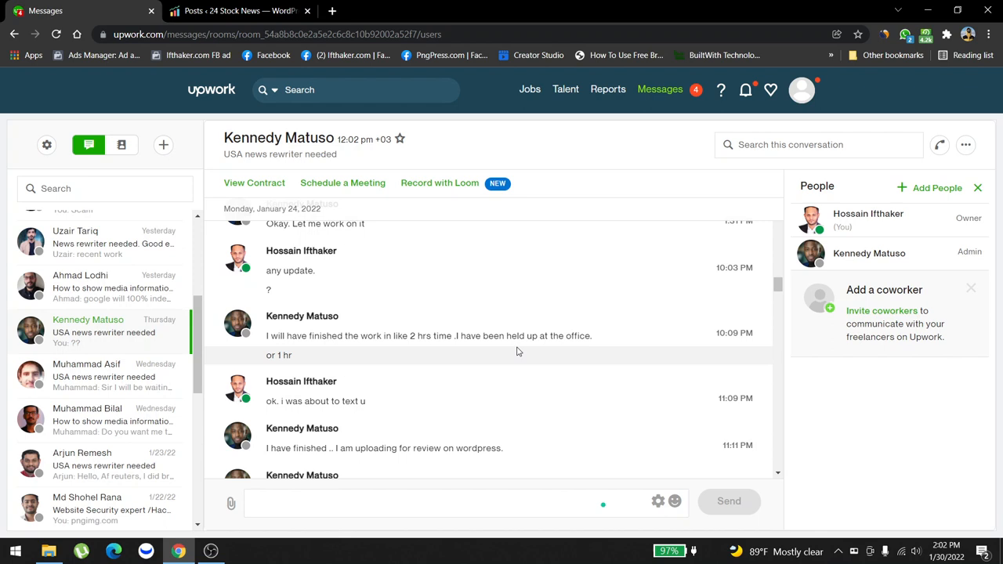
mouse_move(311, 323)
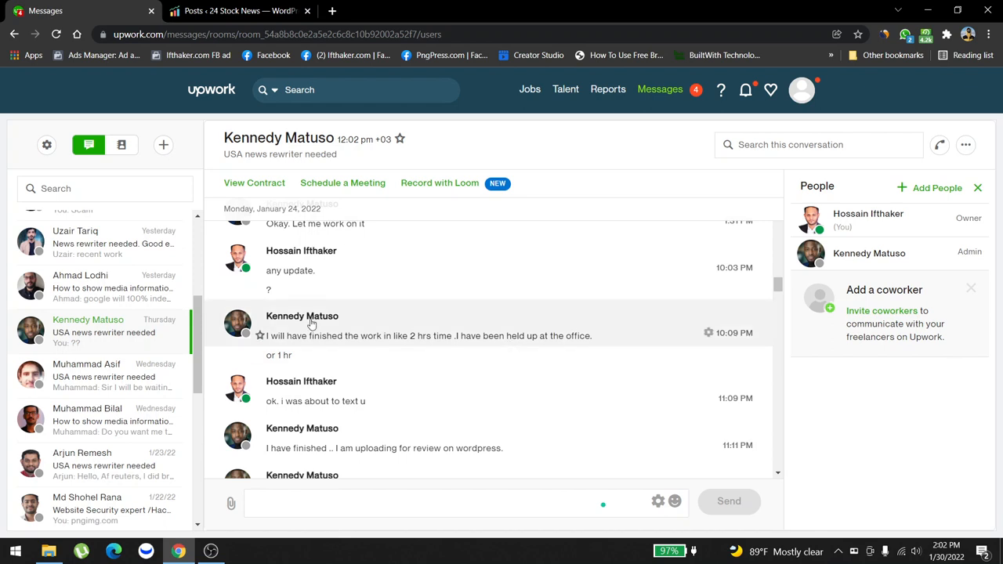
mouse_move(339, 349)
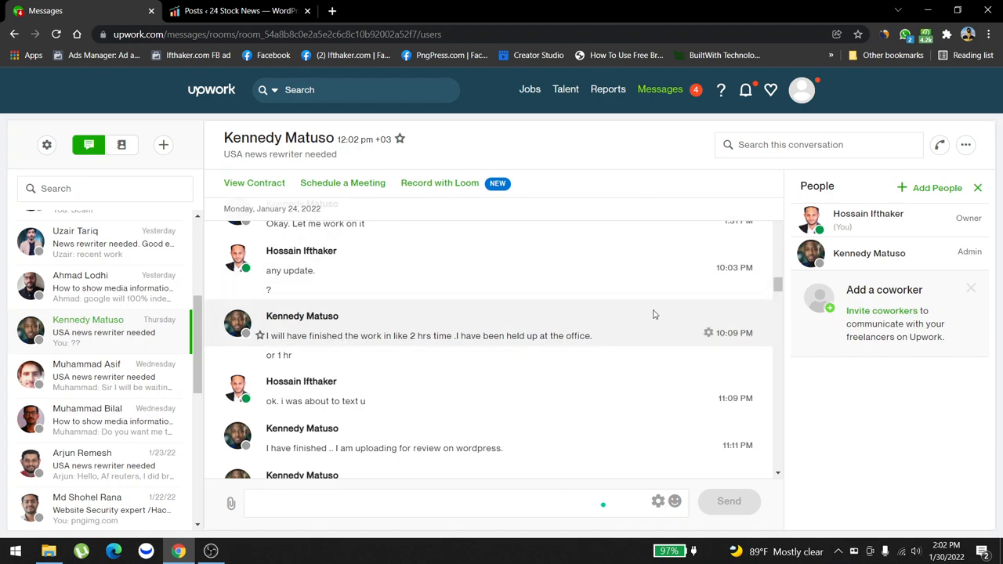
mouse_move(294, 102)
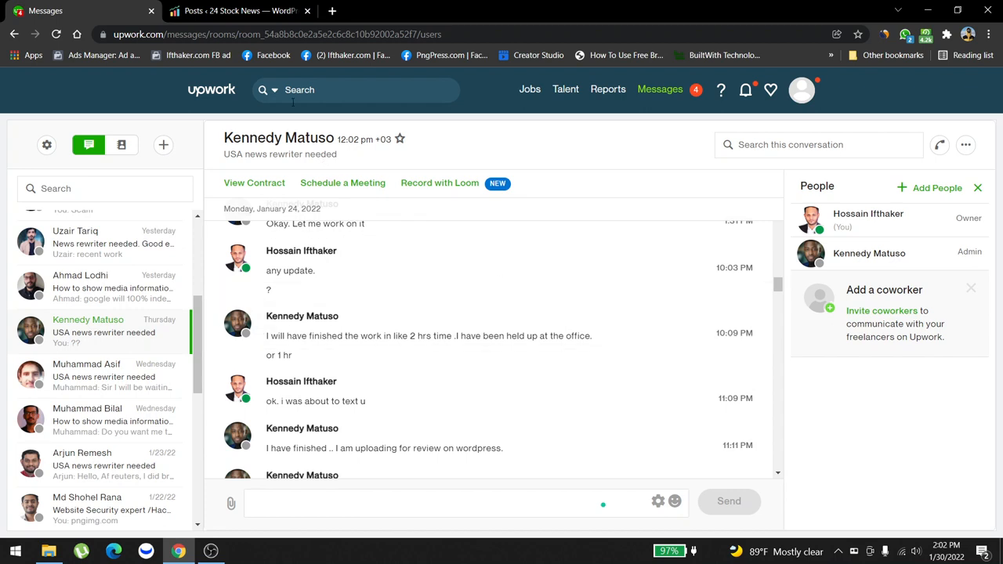
mouse_move(450, 322)
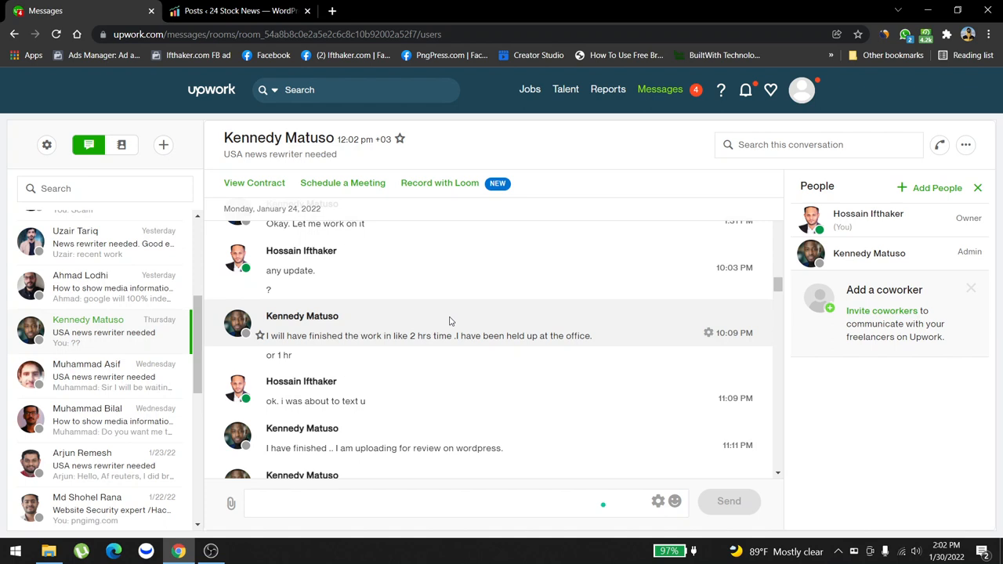
mouse_move(305, 335)
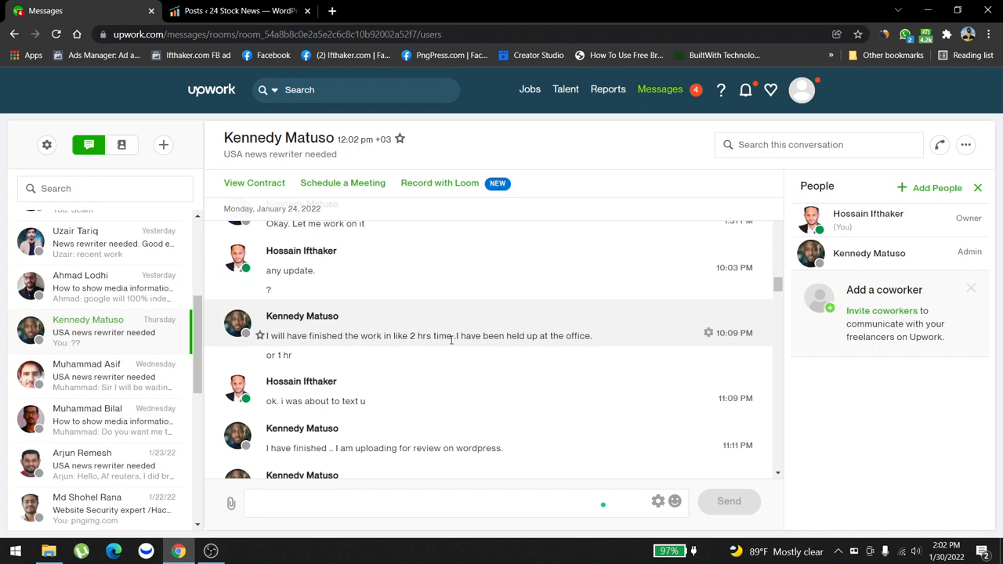
scroll(down, 3)
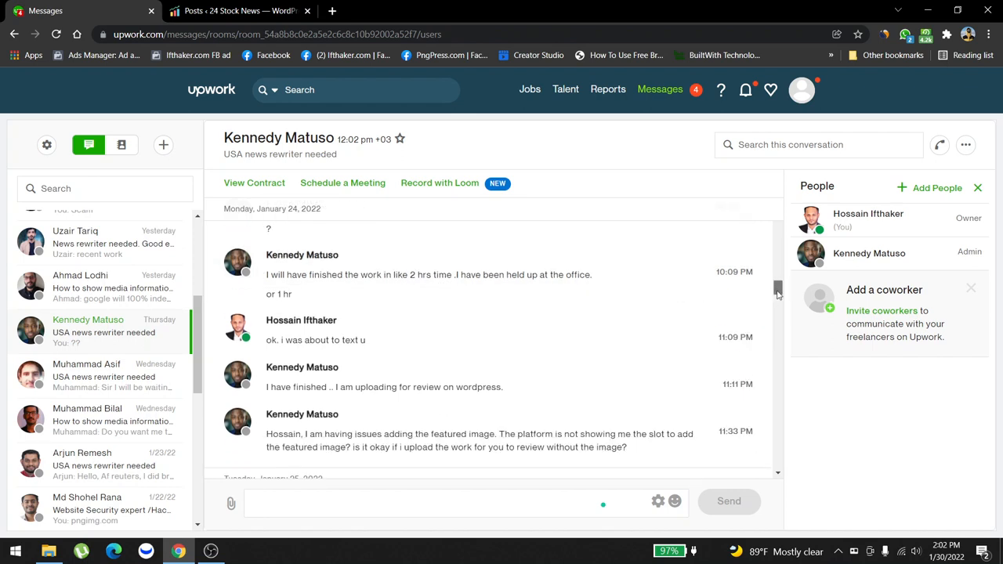
scroll(down, 3)
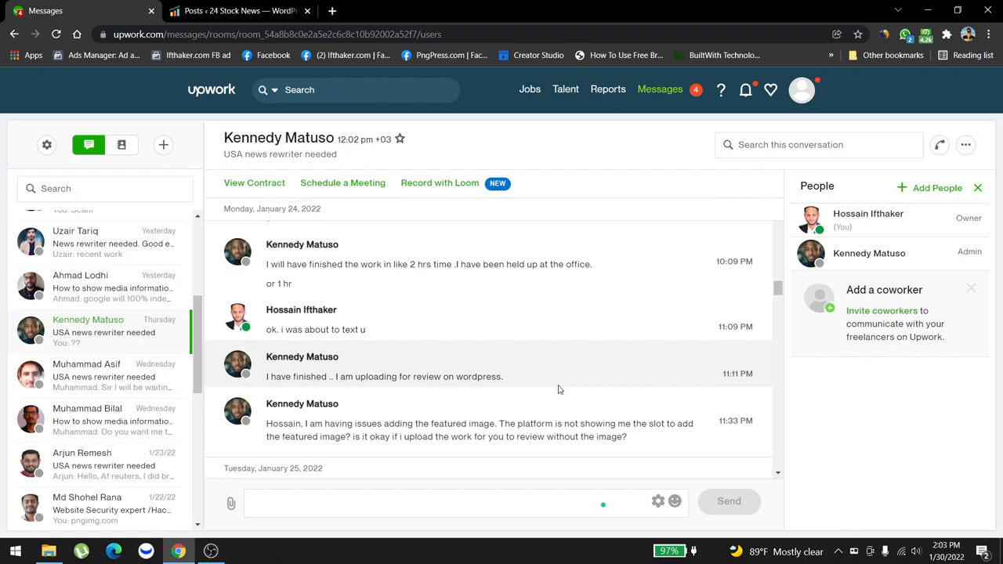
scroll(down, 3)
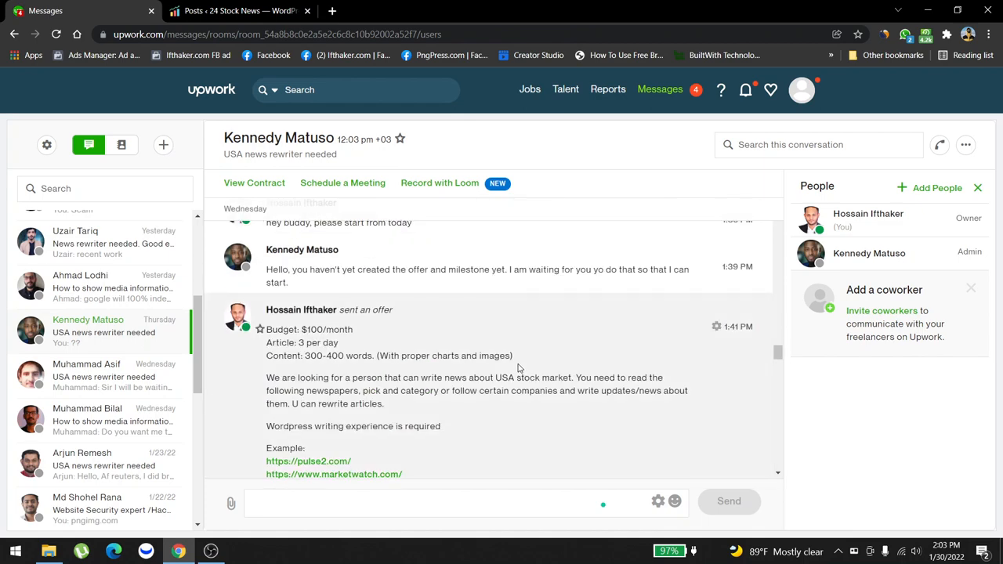
scroll(down, 3)
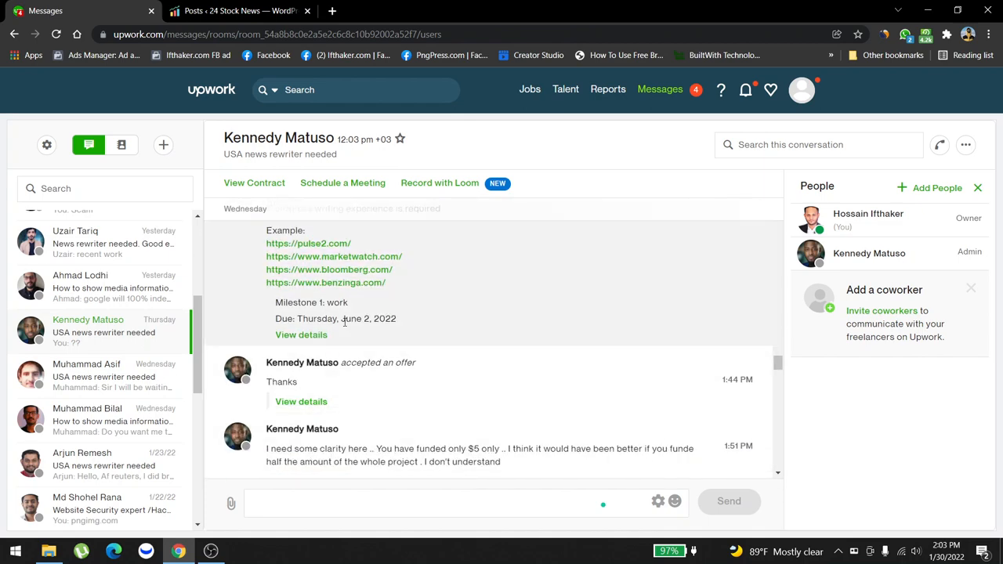
scroll(down, 3)
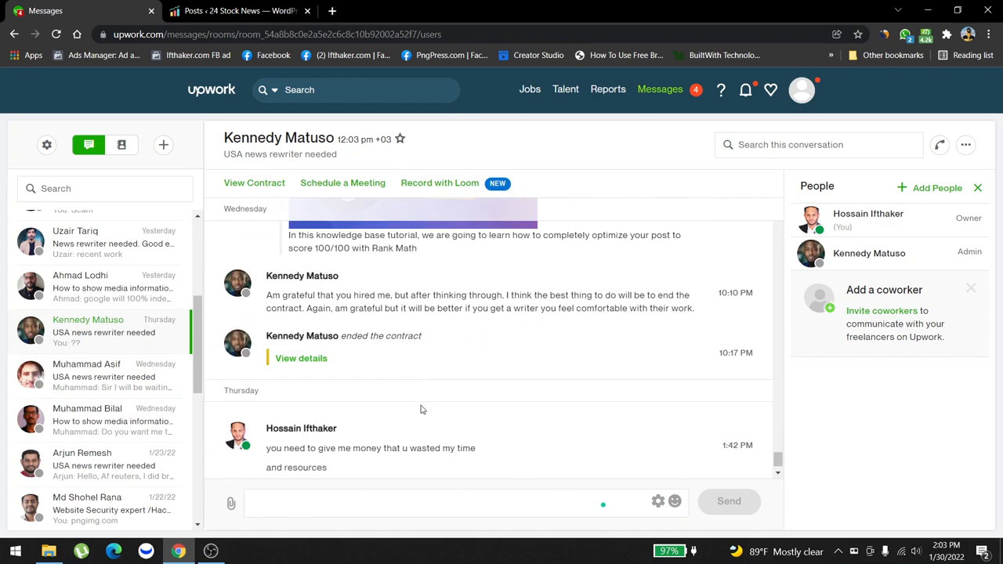
scroll(up, 3)
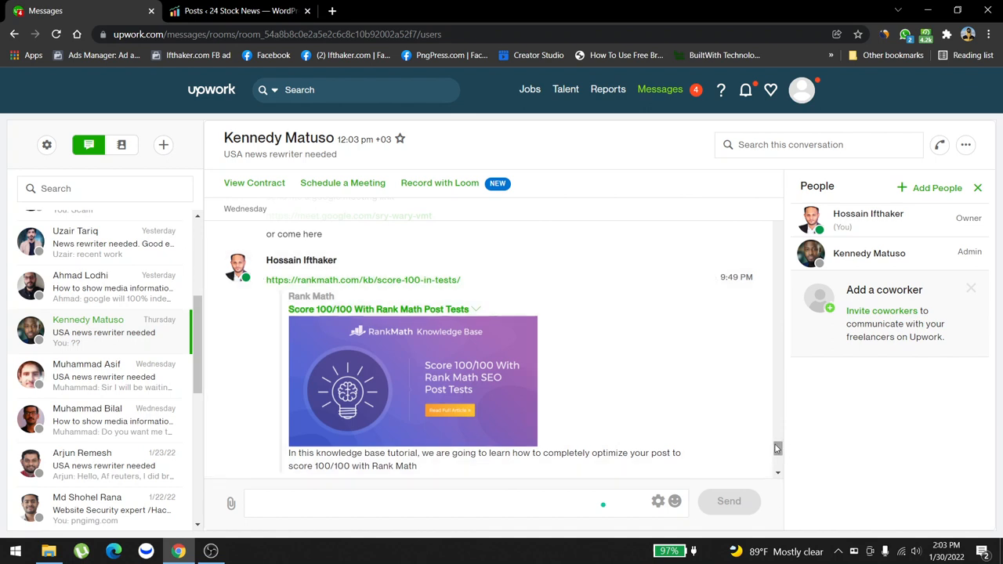
scroll(up, 3)
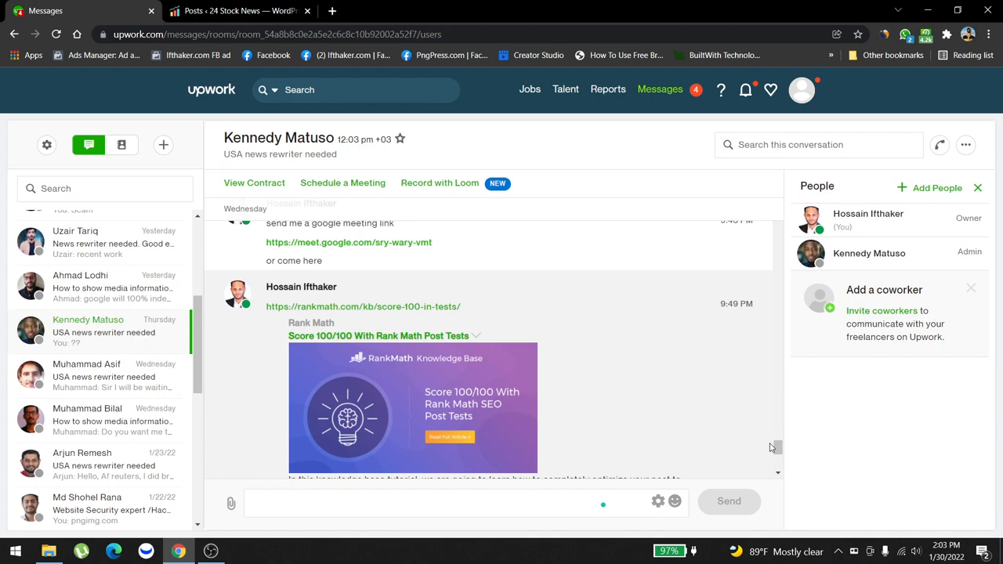
scroll(up, 3)
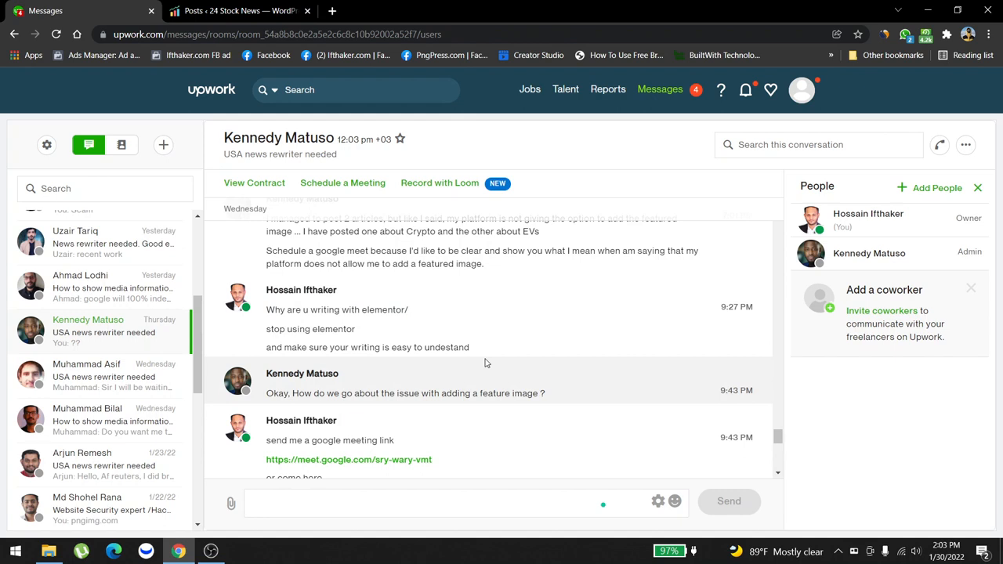
mouse_move(408, 380)
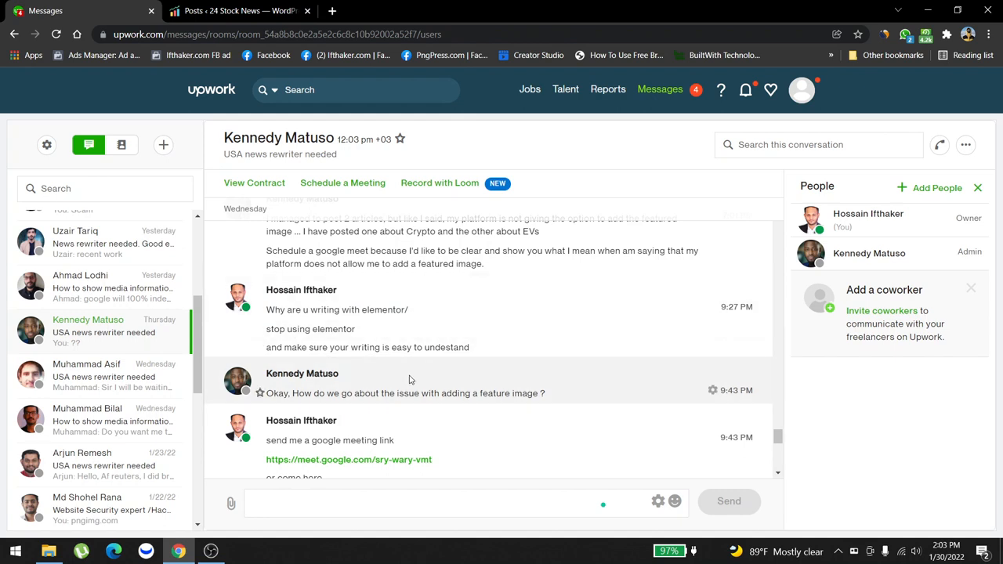
scroll(down, 3)
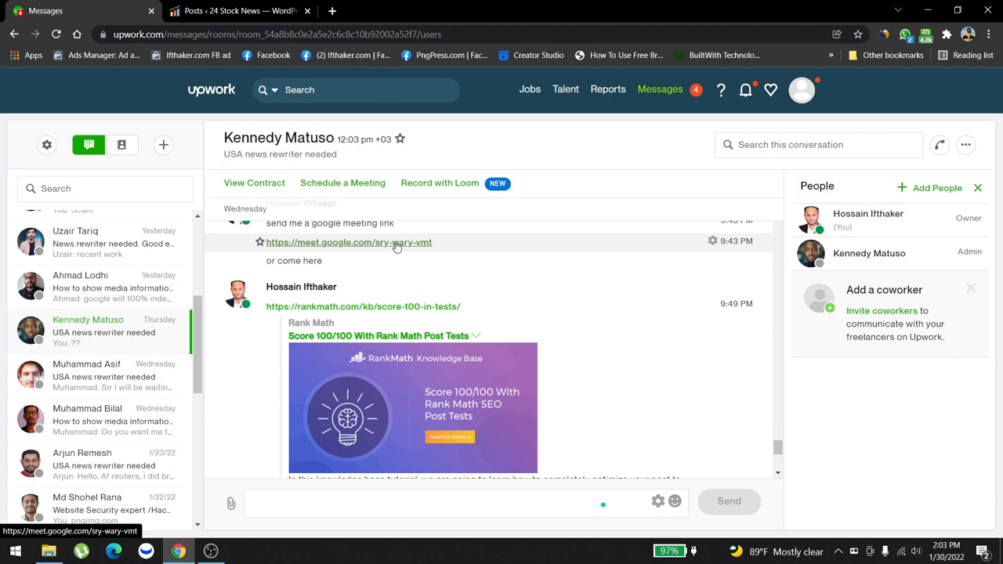
scroll(down, 3)
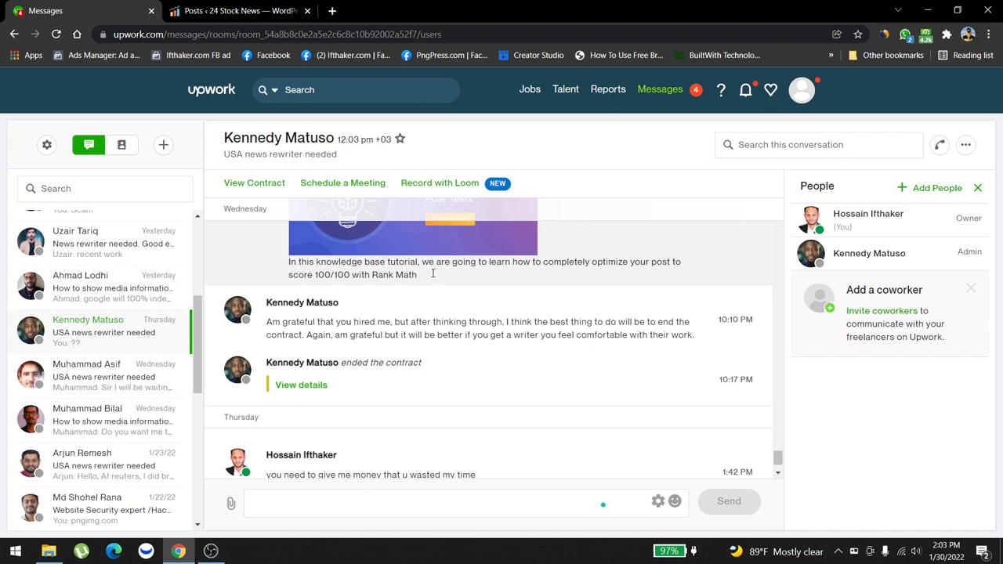
mouse_move(578, 389)
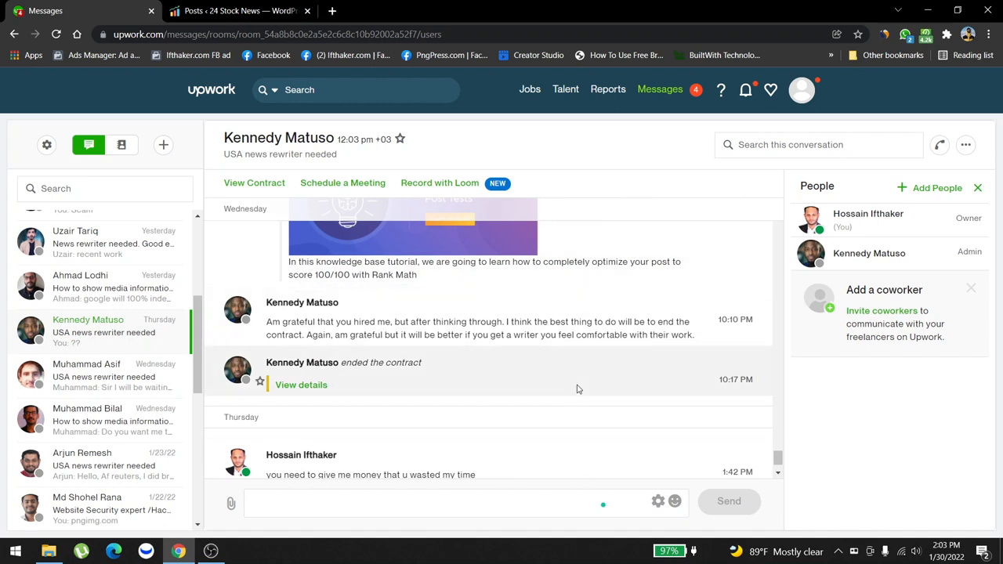
mouse_move(278, 313)
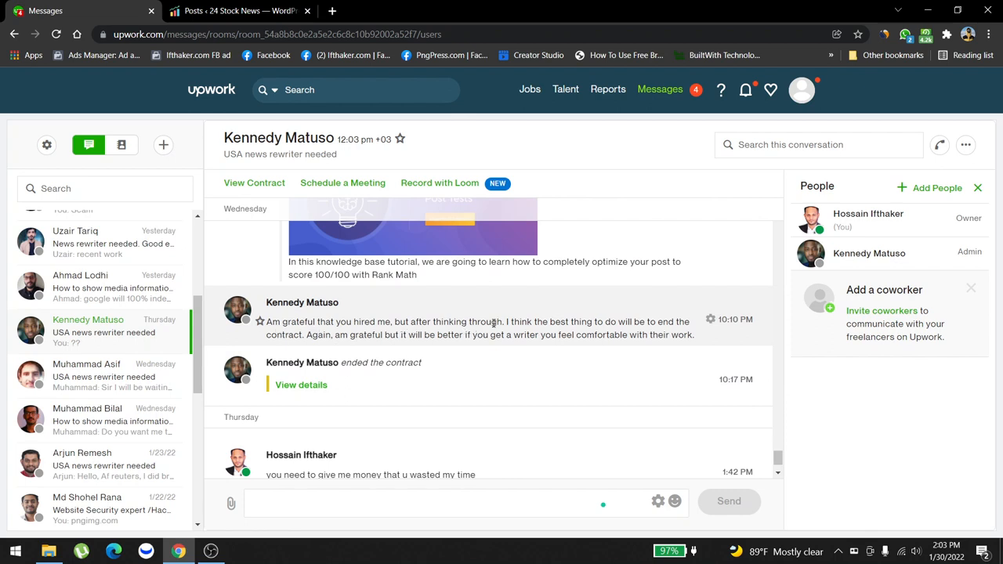
mouse_move(611, 333)
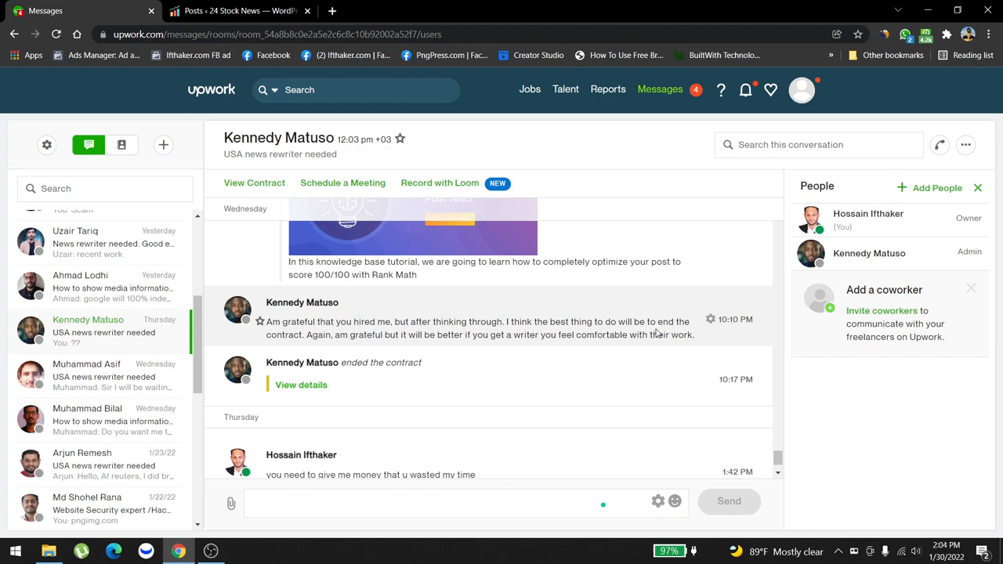
mouse_move(409, 338)
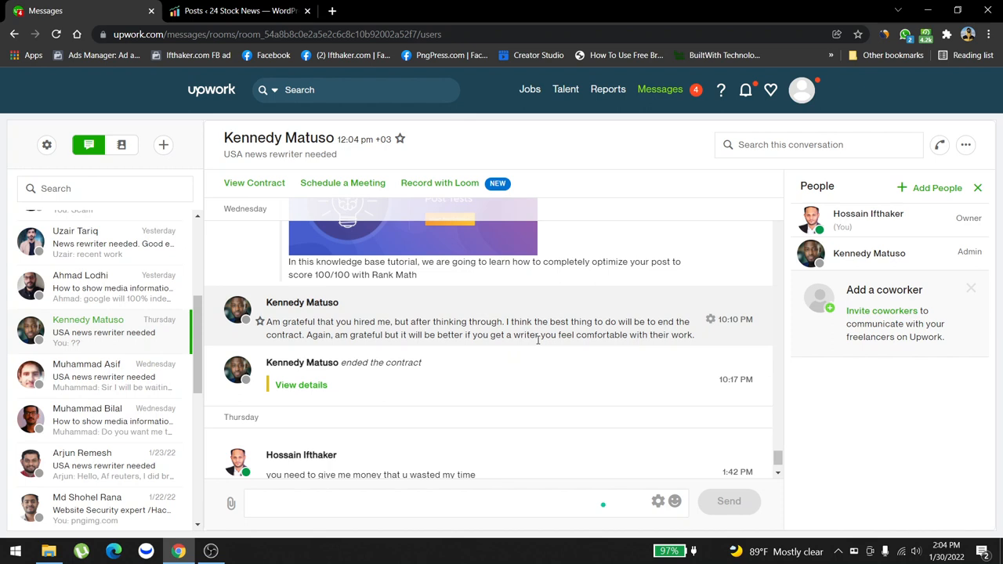
mouse_move(658, 349)
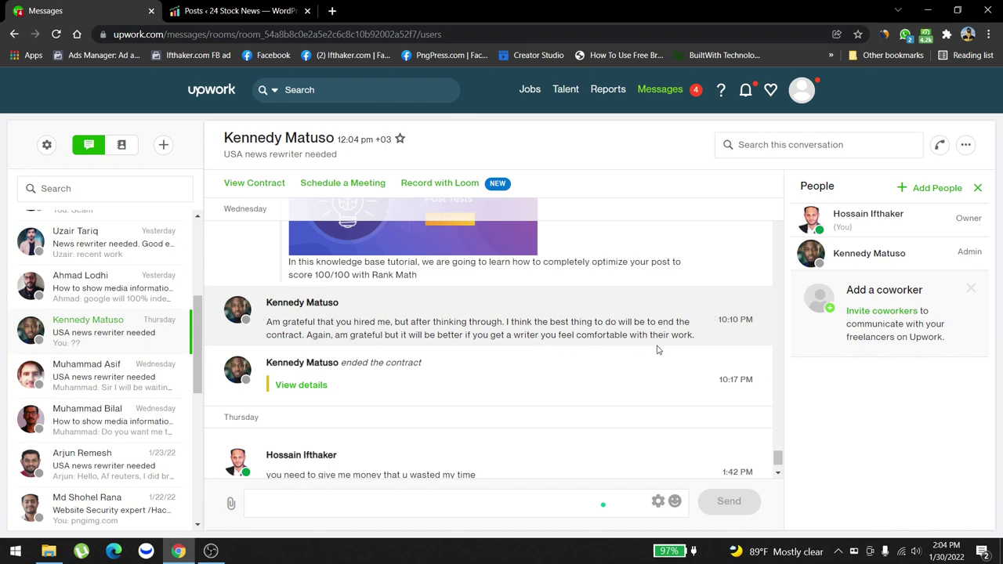
scroll(down, 3)
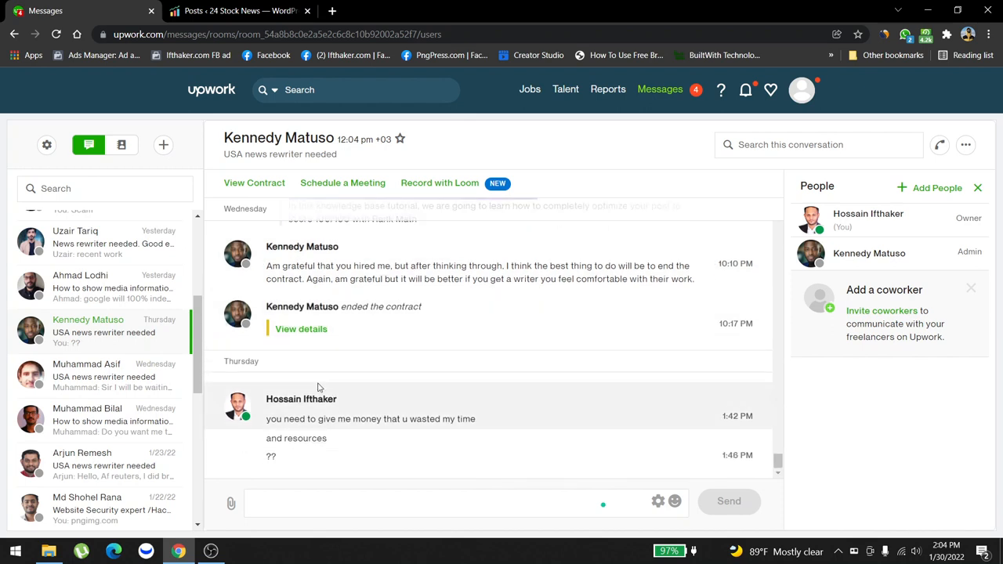
mouse_move(531, 328)
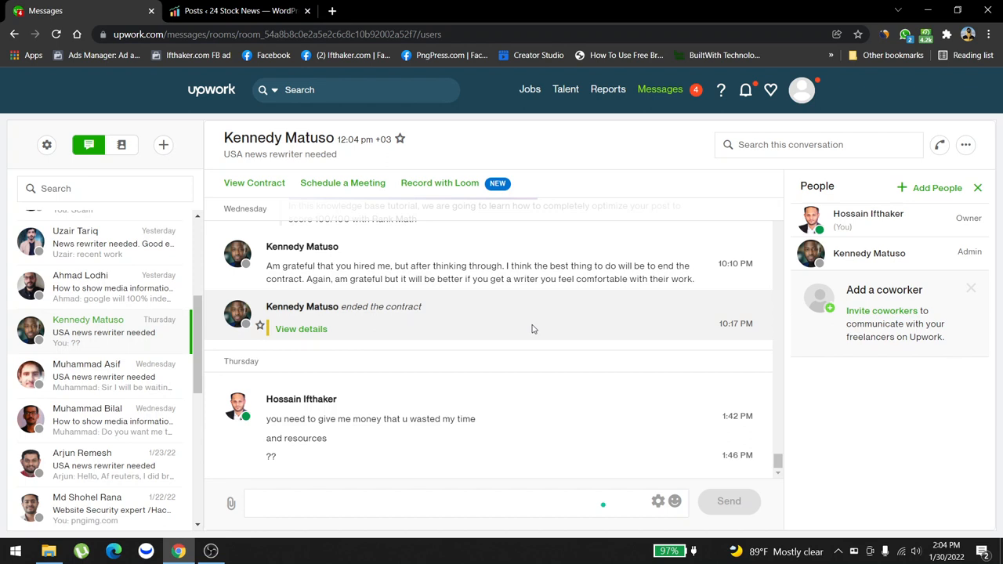
mouse_move(444, 387)
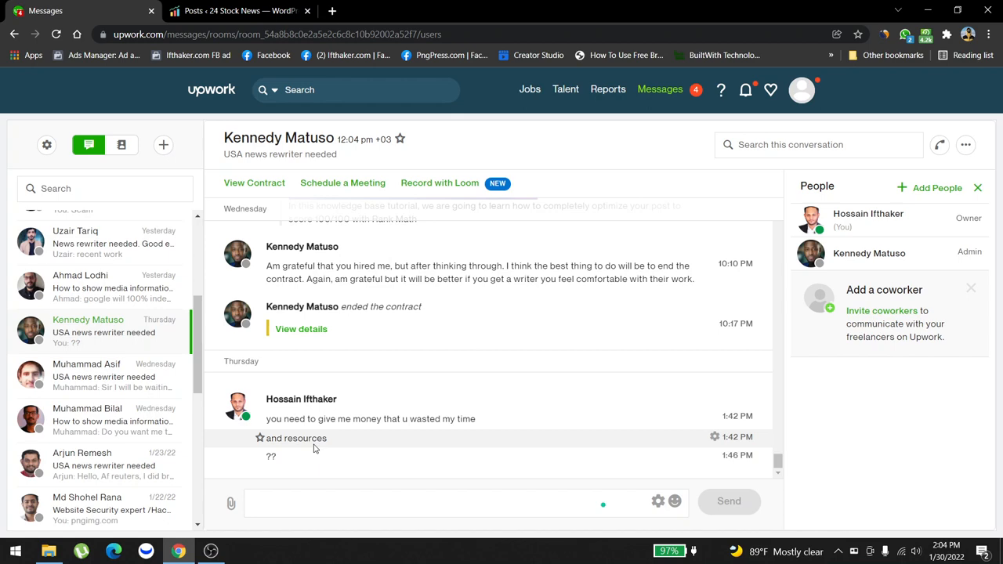
scroll(up, 3)
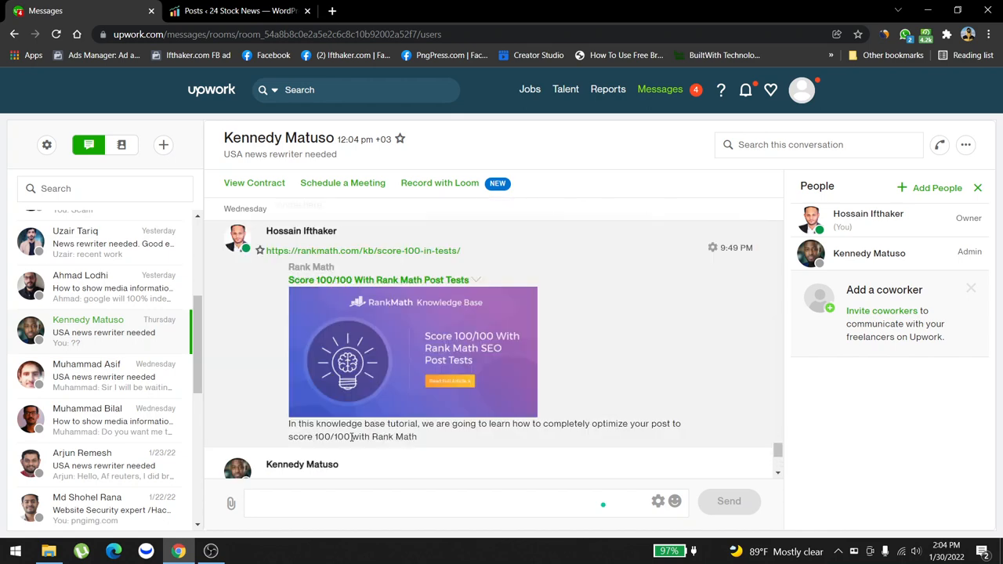